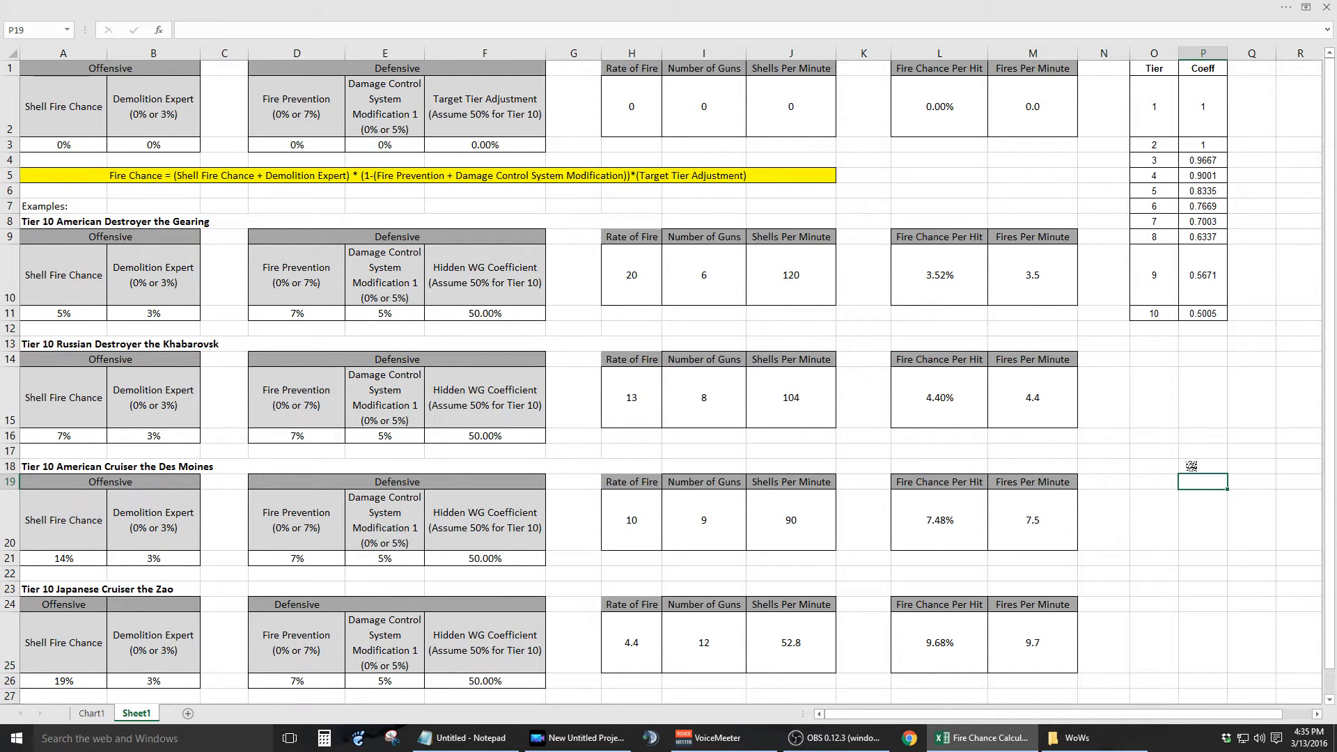
Enter the Zao inputs 19%, 3%, 5%, 50.05% across the row 3 calculator cells
click(1202, 466)
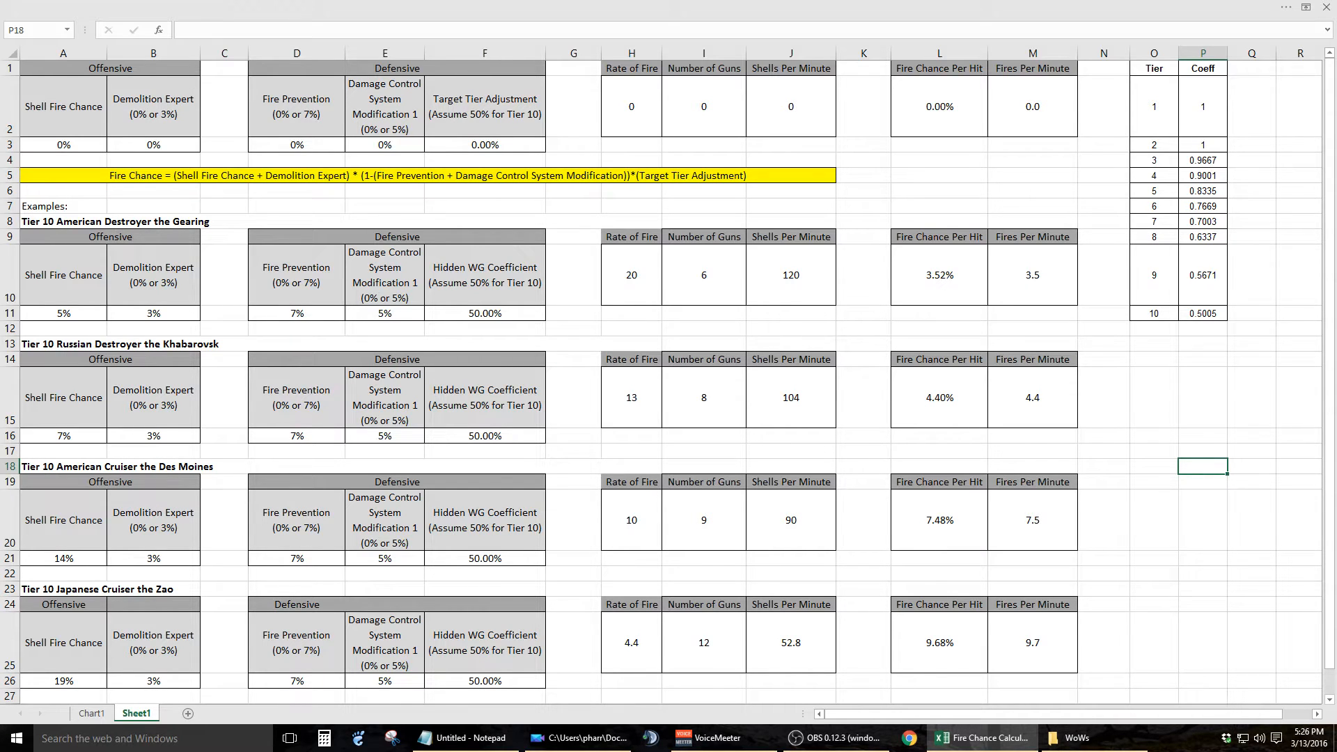
click(1202, 482)
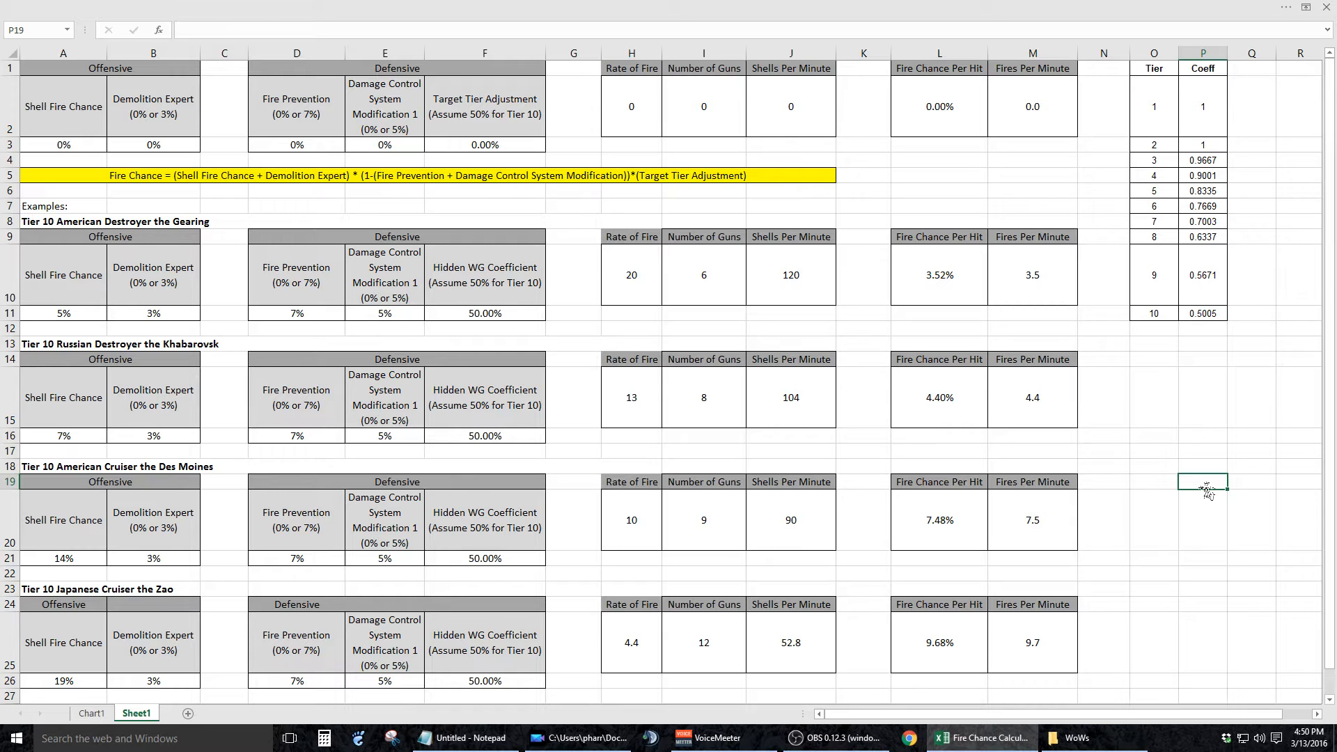
click(63, 143)
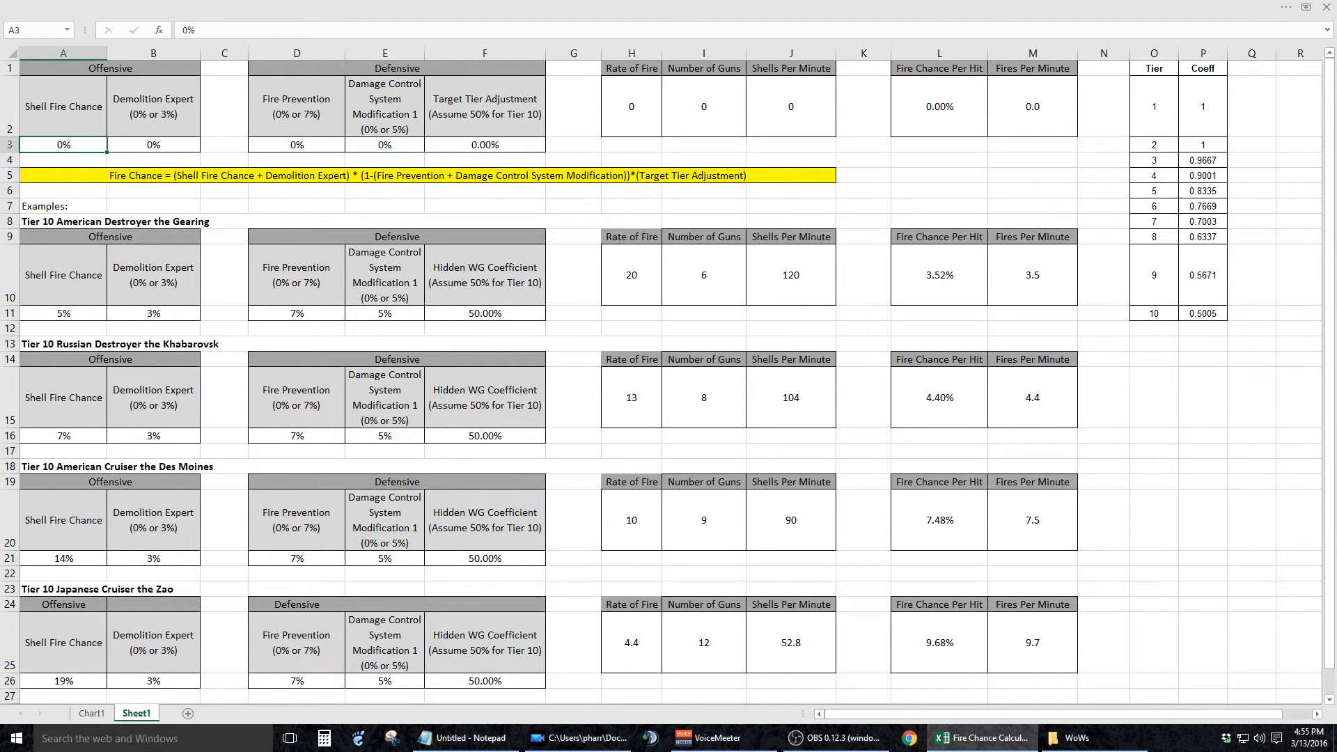
click(153, 143)
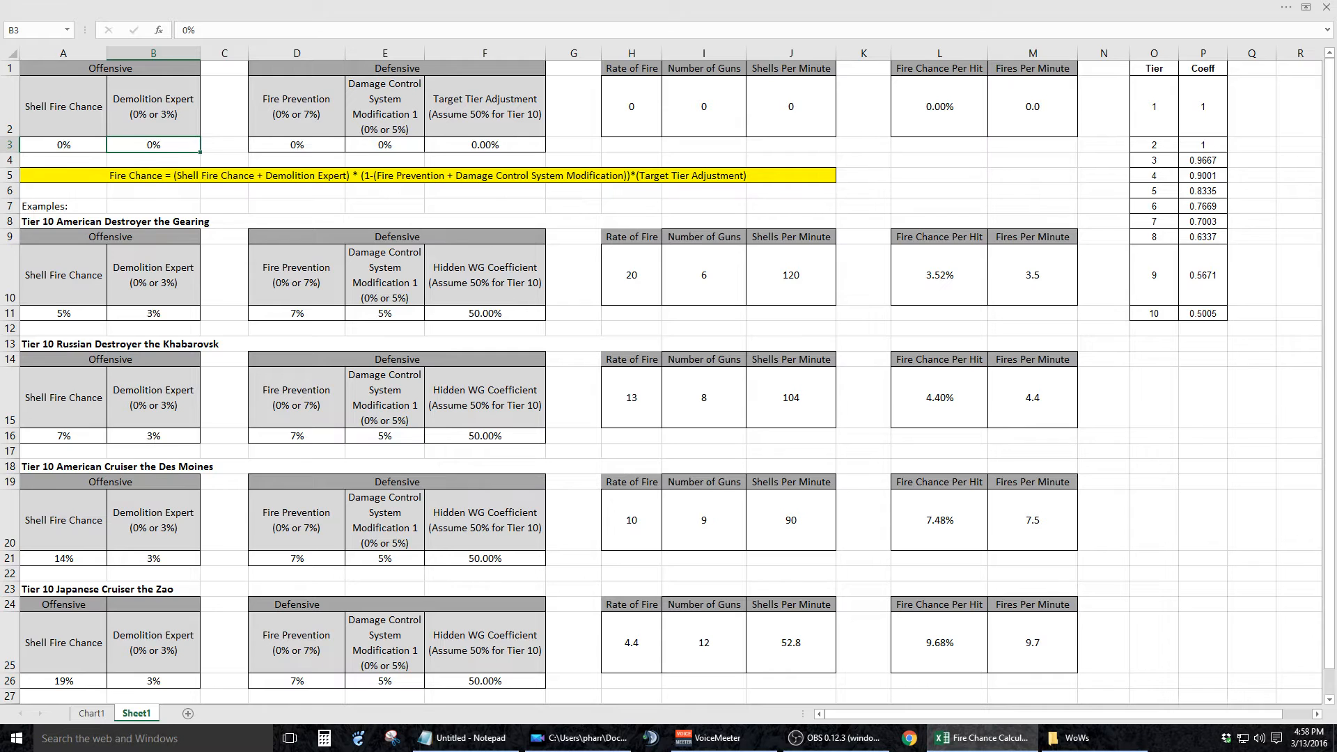
click(295, 143)
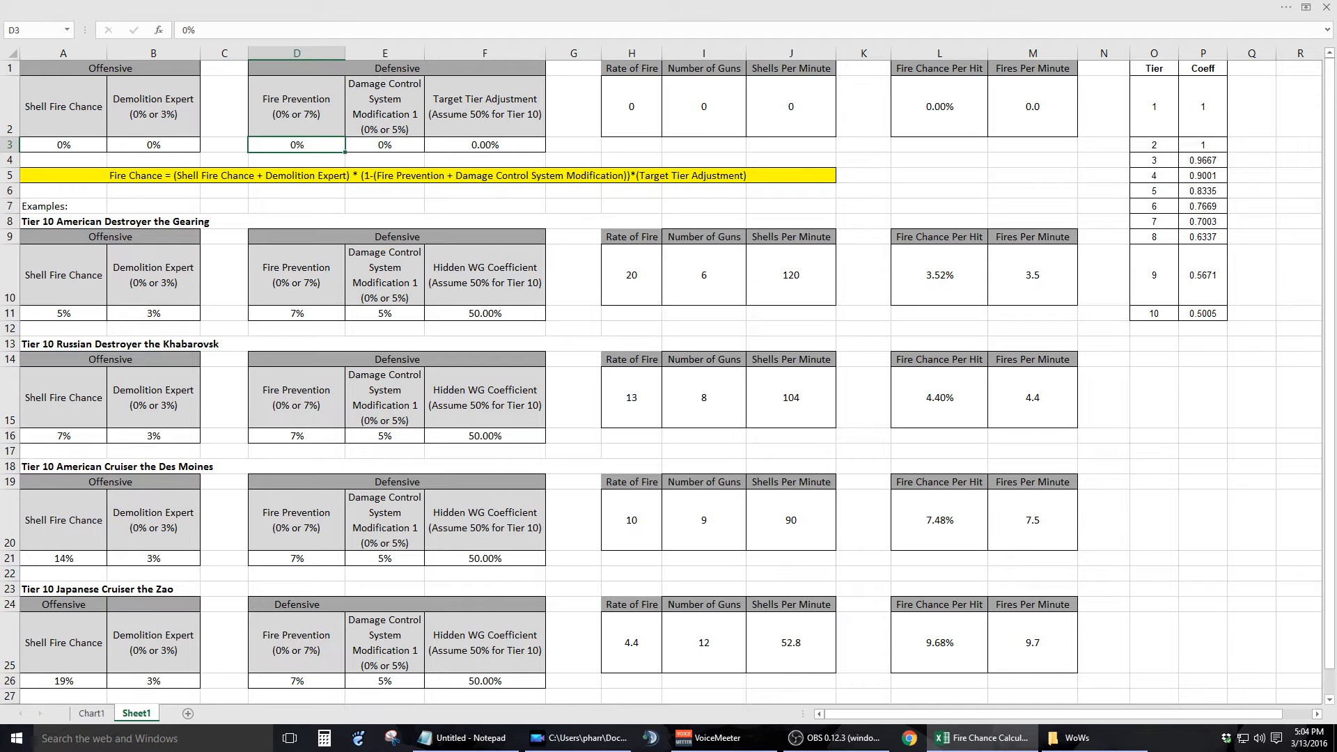
click(385, 143)
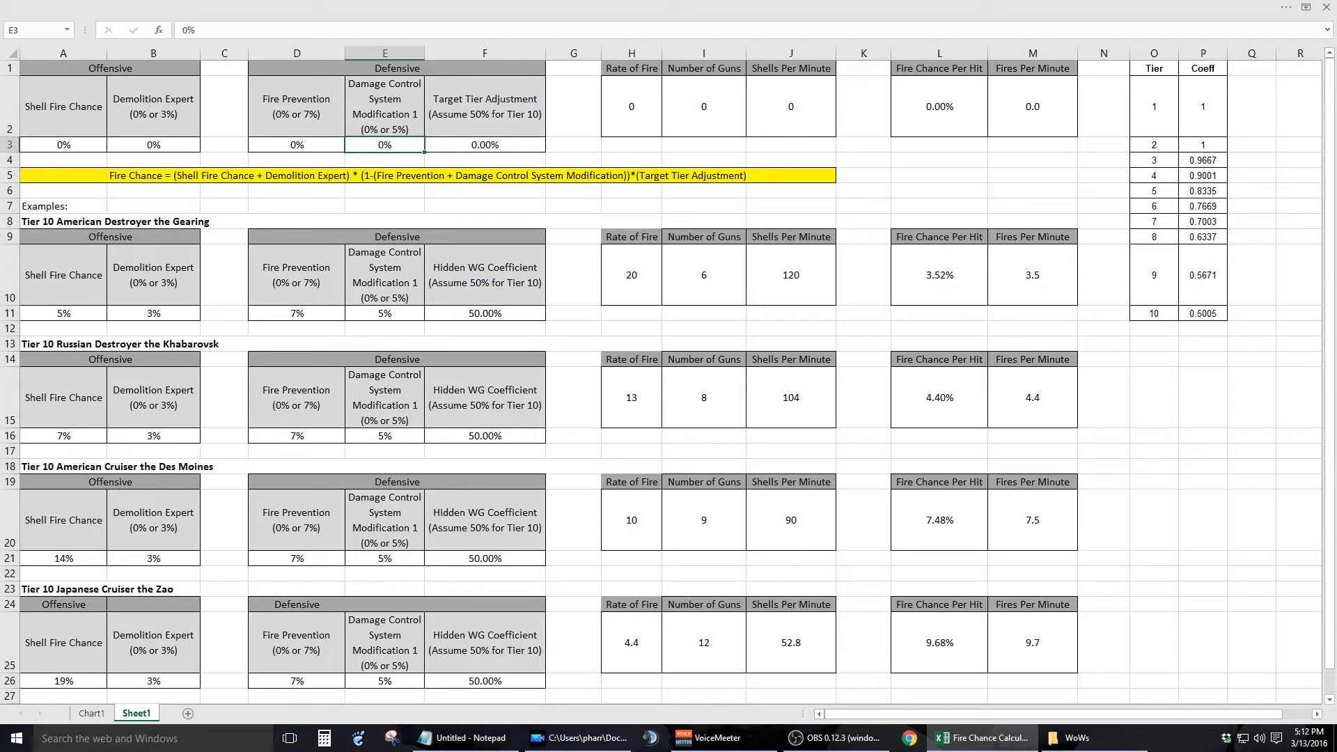
click(485, 144)
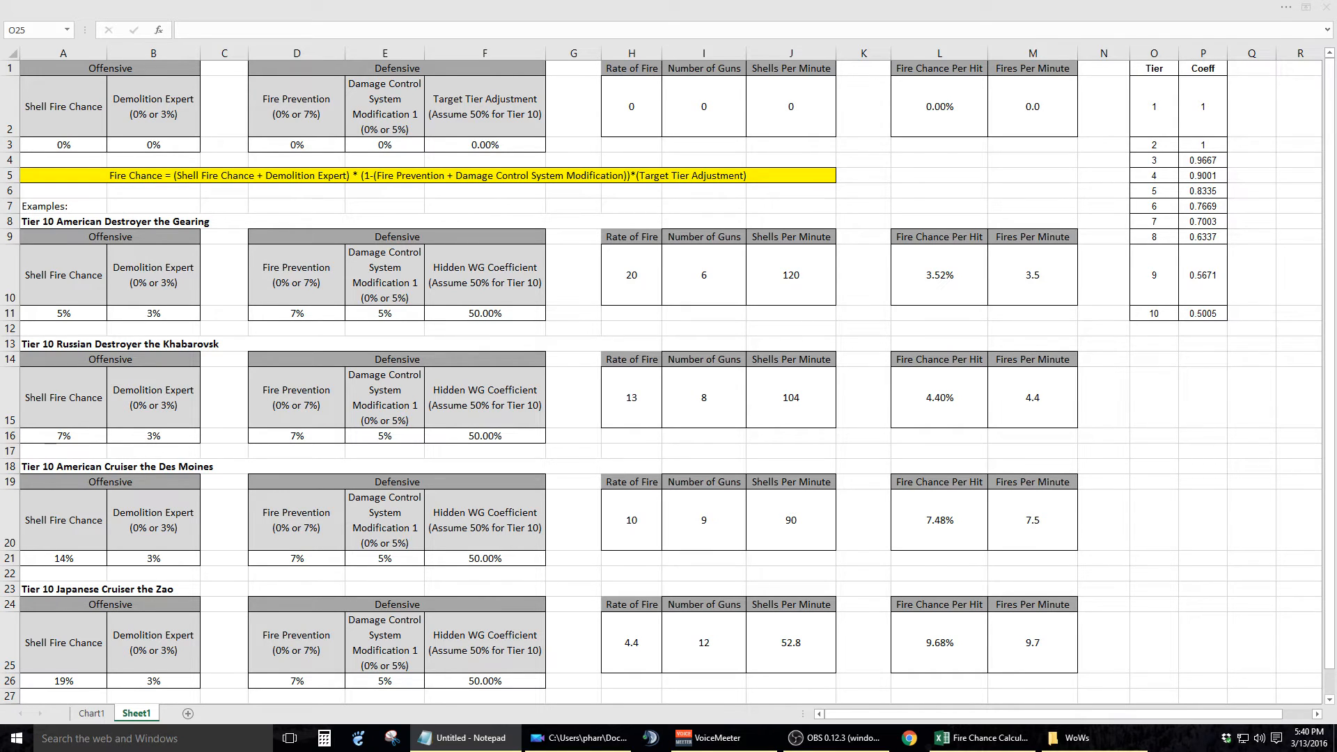
Correct Fire Prevention D3 to 7%, giving 9.69% fire chance per hit and 9.7 fires per minute
click(296, 143)
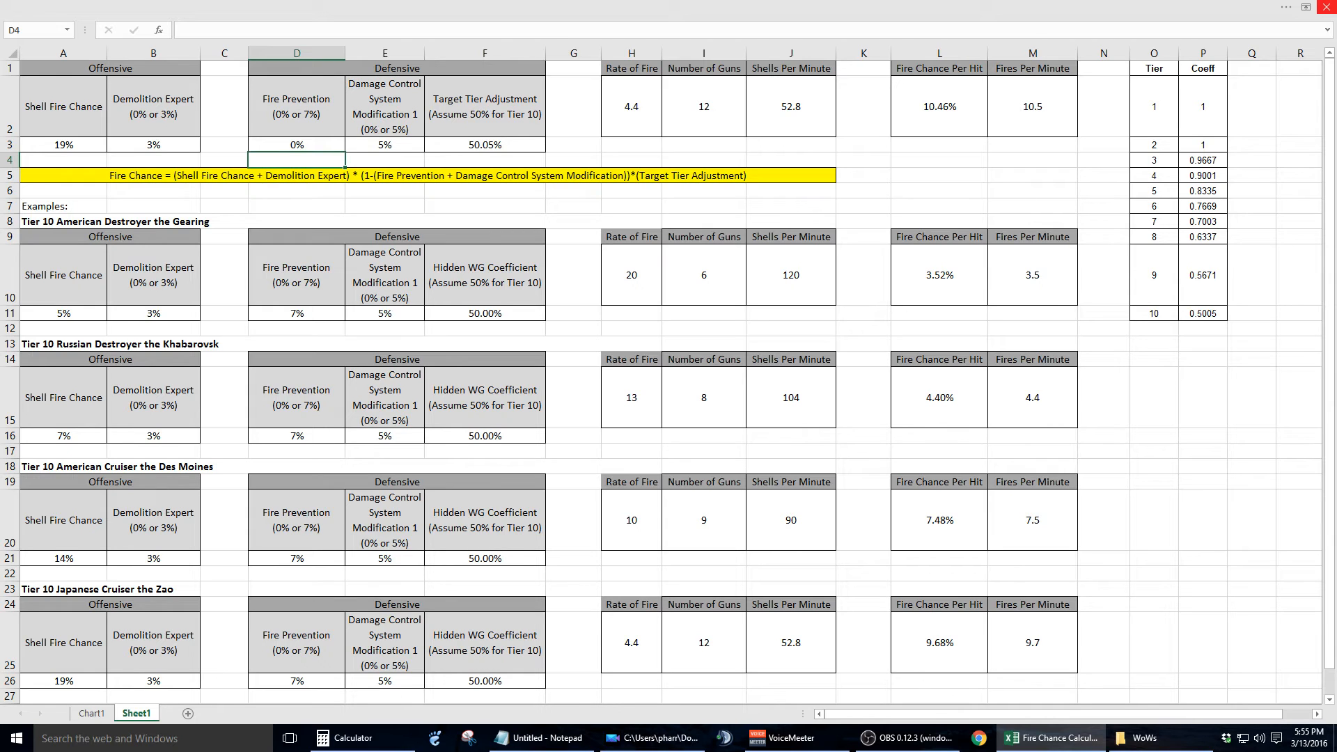
click(295, 143)
text(7)
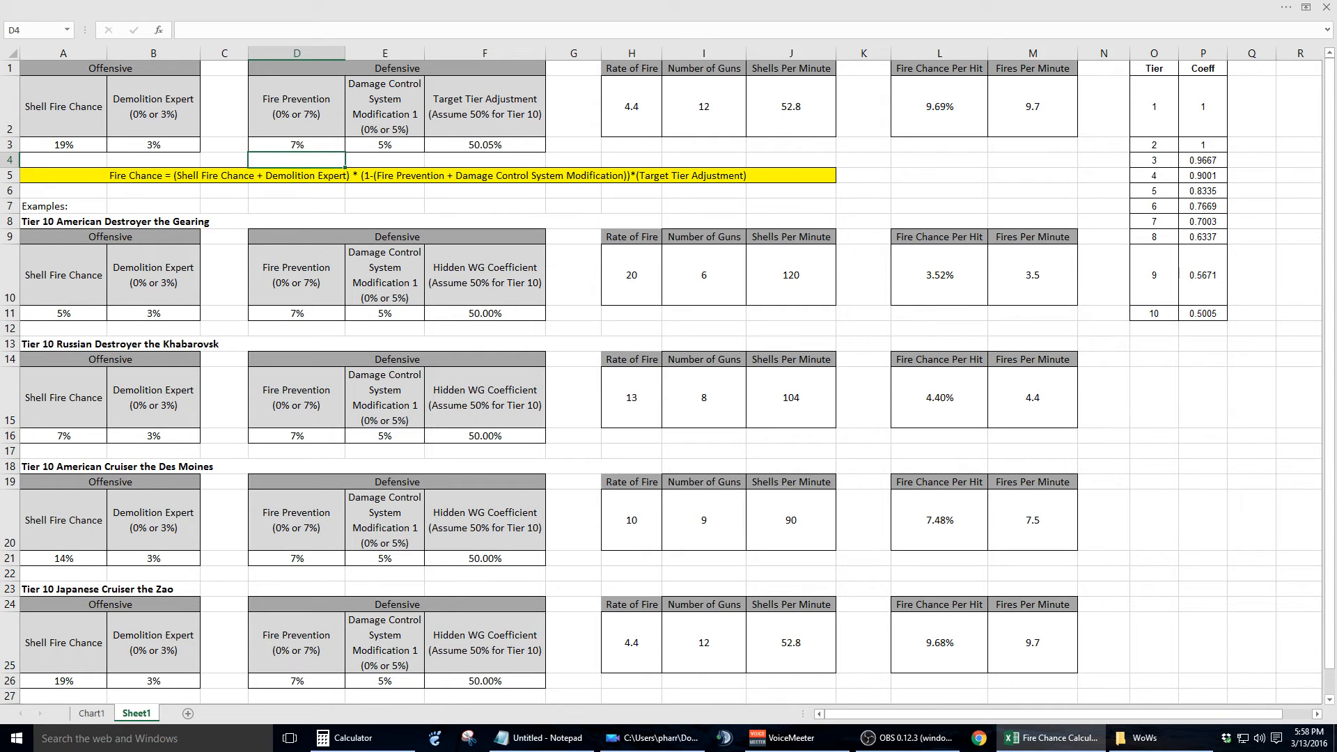
Set Target Tier Adjustment F3 to 63.37%, raising fire chance per hit to 12.27% and fires per minute to 12.3
click(483, 143)
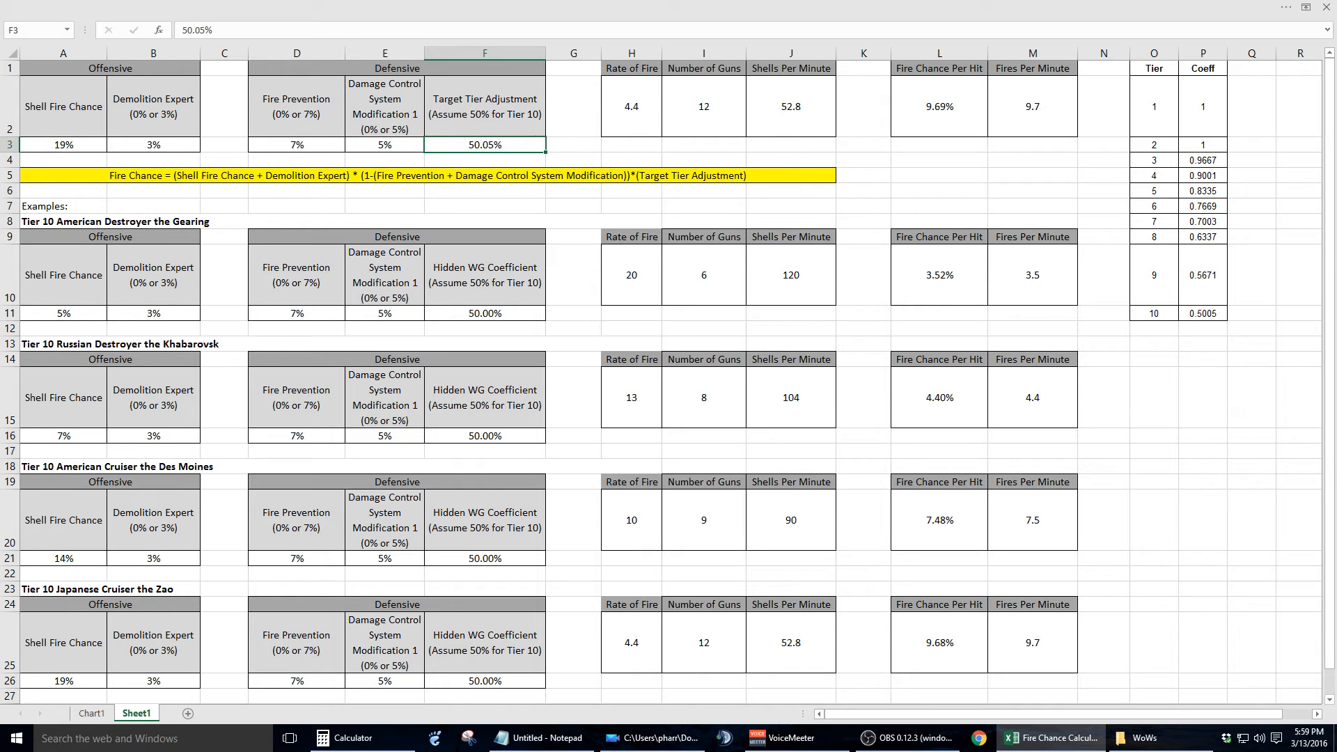
text(63.%)
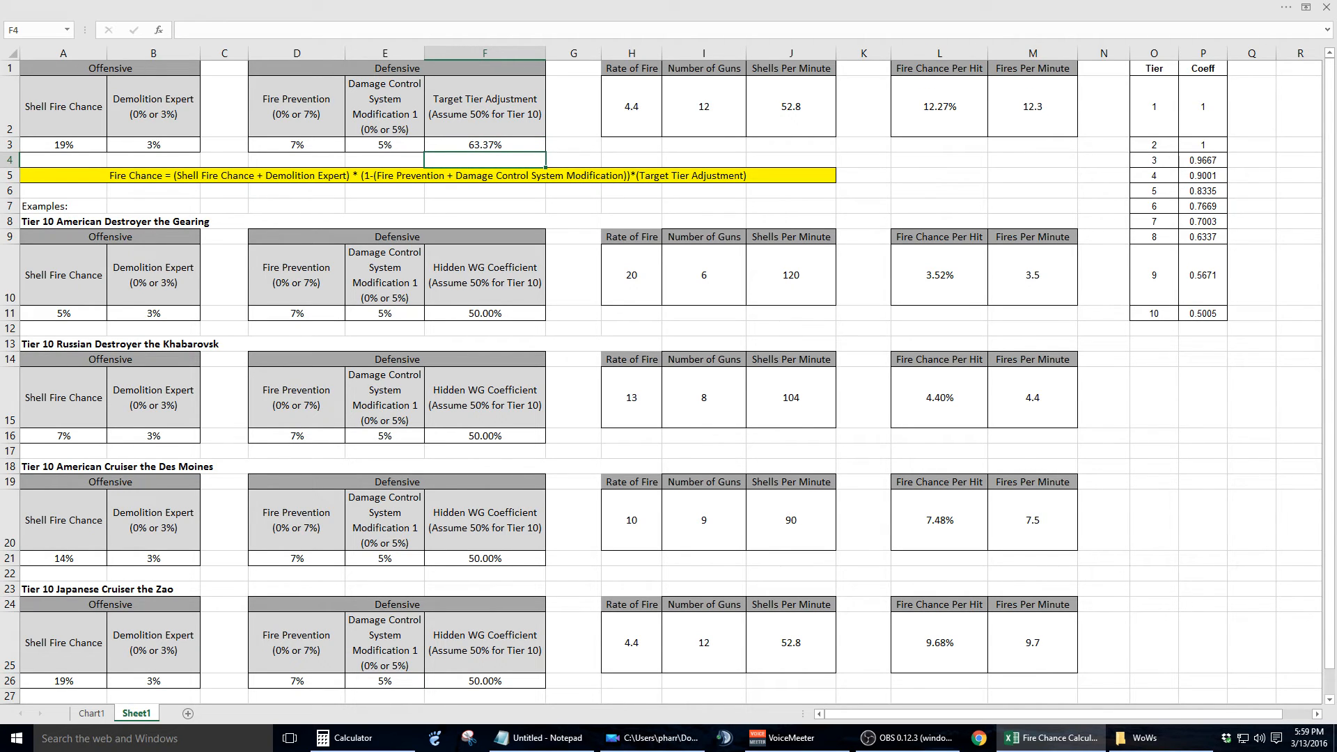
click(938, 105)
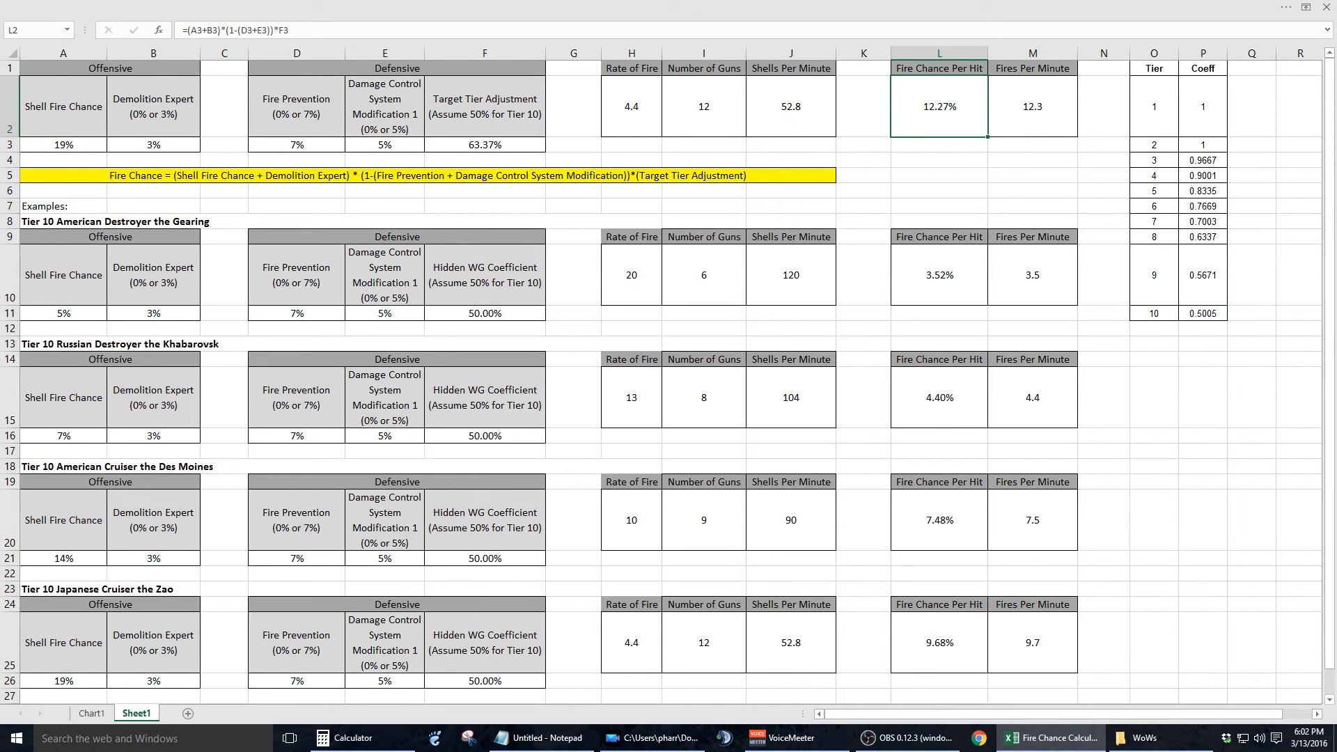
Review the Shells Per Minute and Fires Per Minute formulas behind the results in J2 and M2
click(1030, 642)
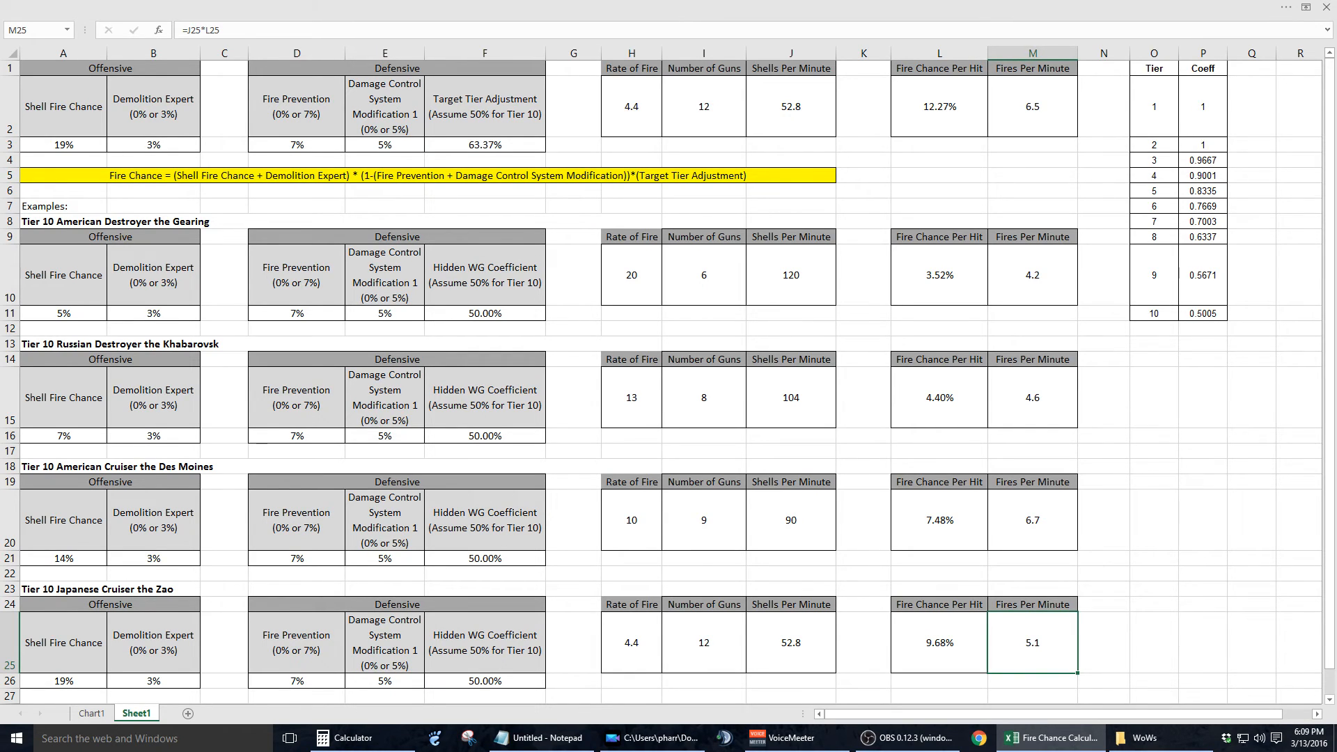
click(703, 106)
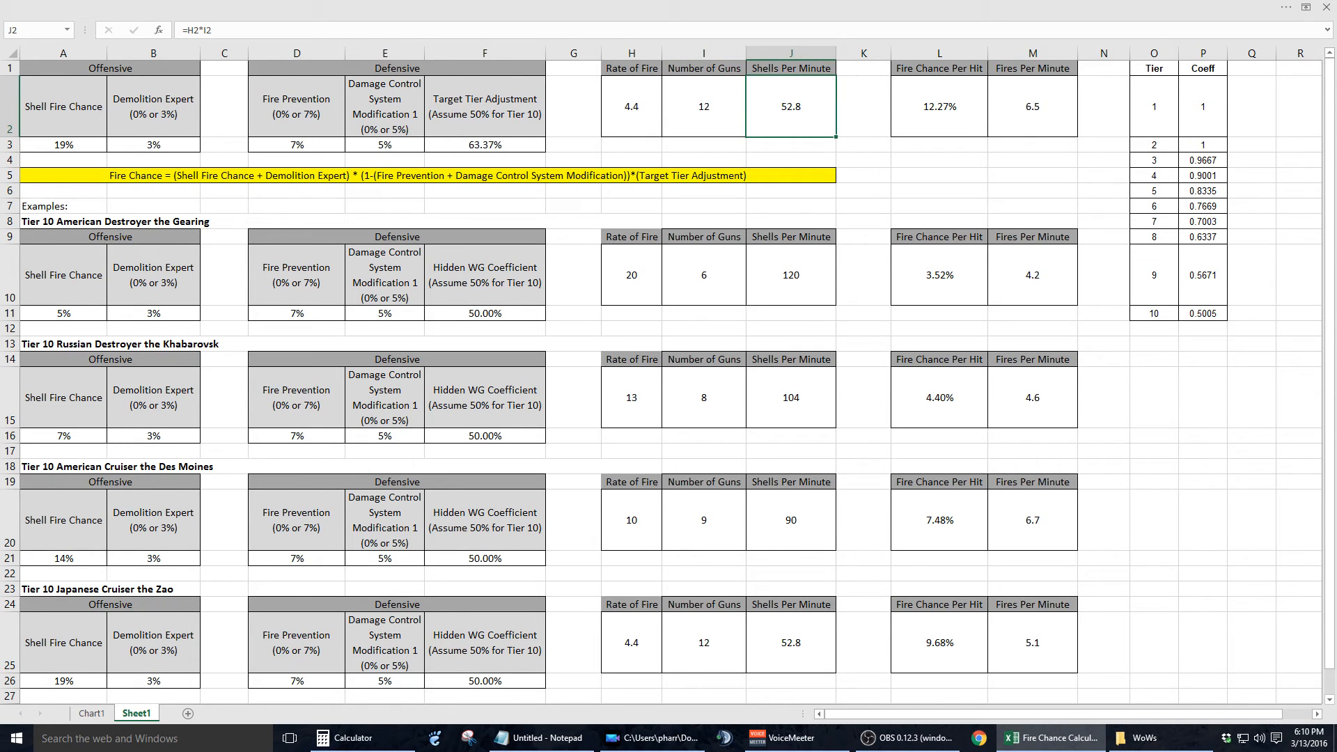
click(1032, 105)
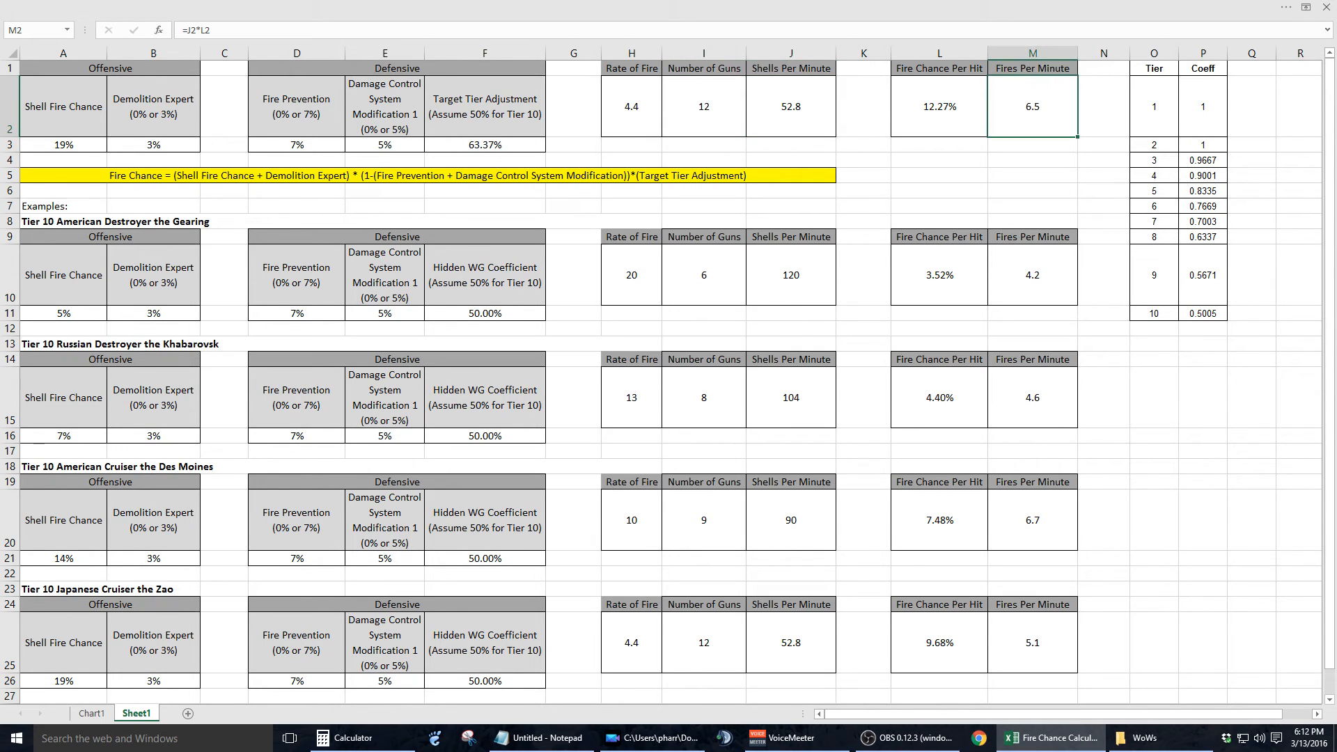
click(704, 107)
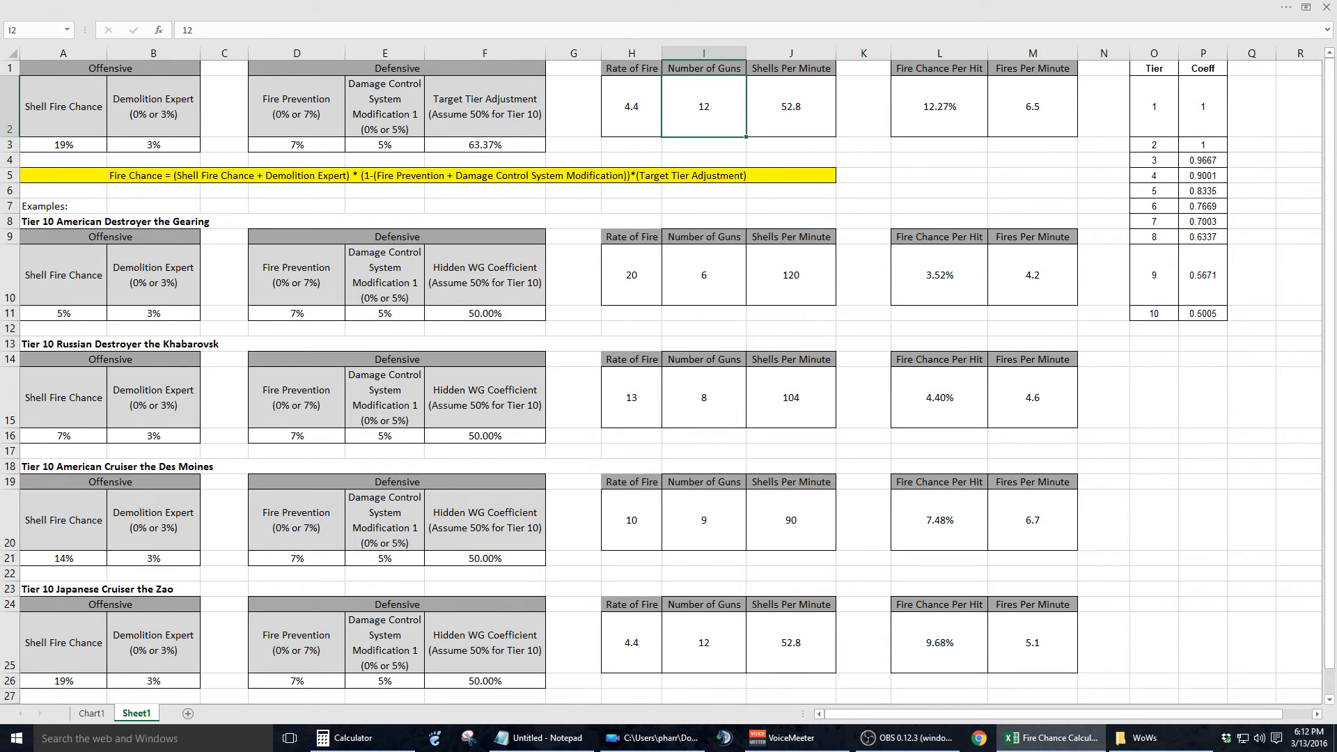
click(788, 106)
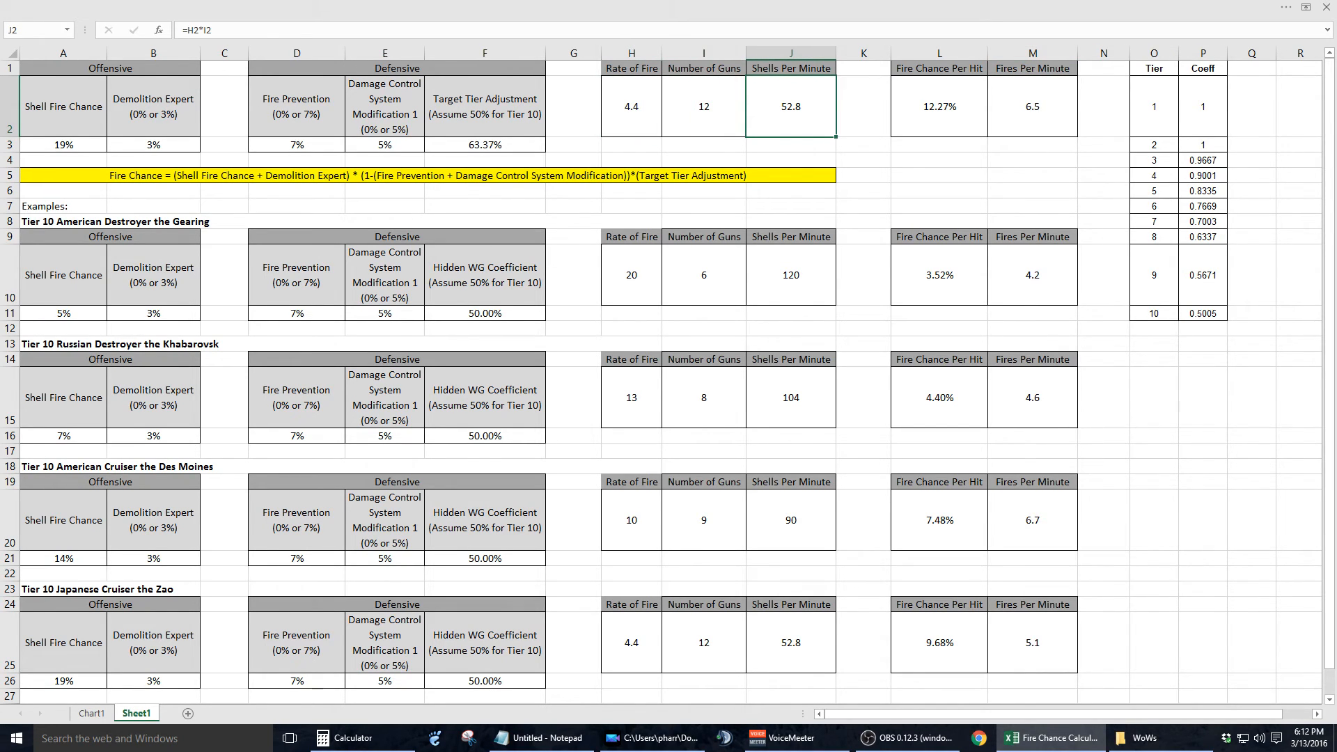
Make Fires Per Minute equal shells per minute times fire chance per hit (=J2*L2), reading 6.5
click(1032, 105)
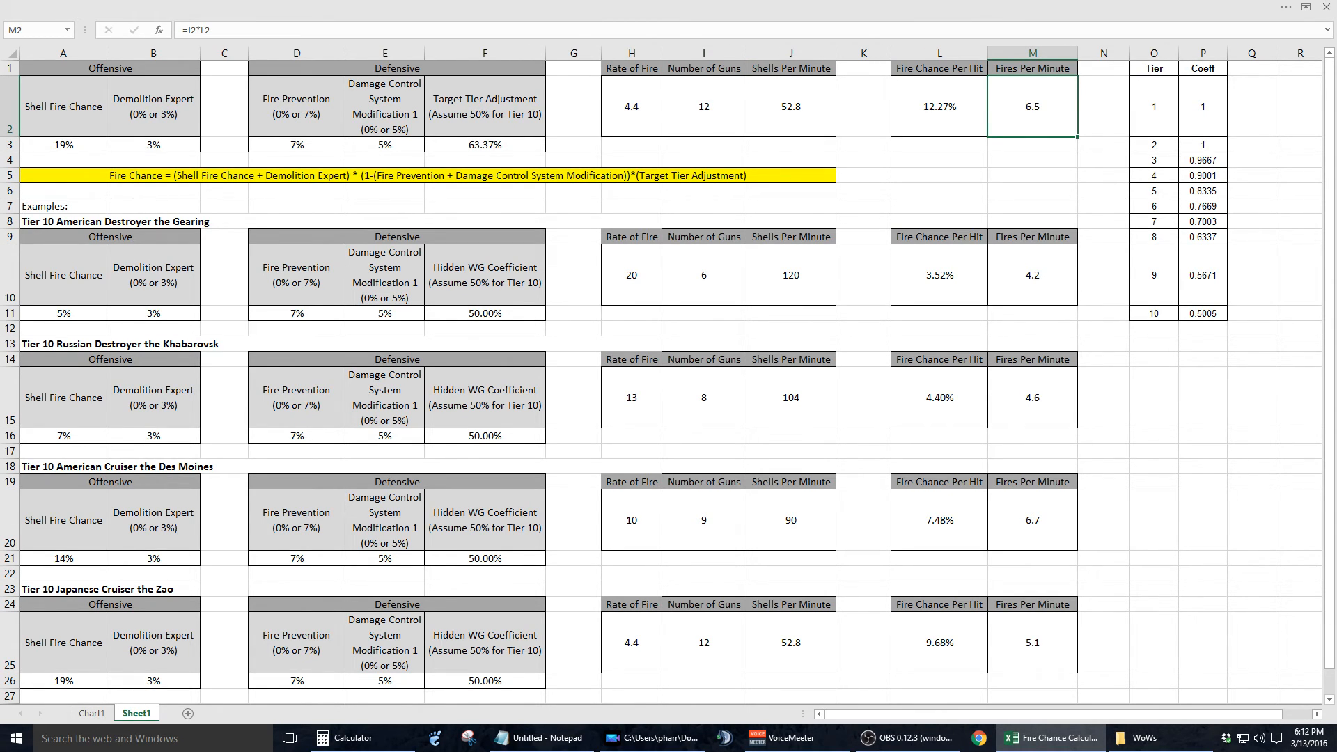
click(788, 108)
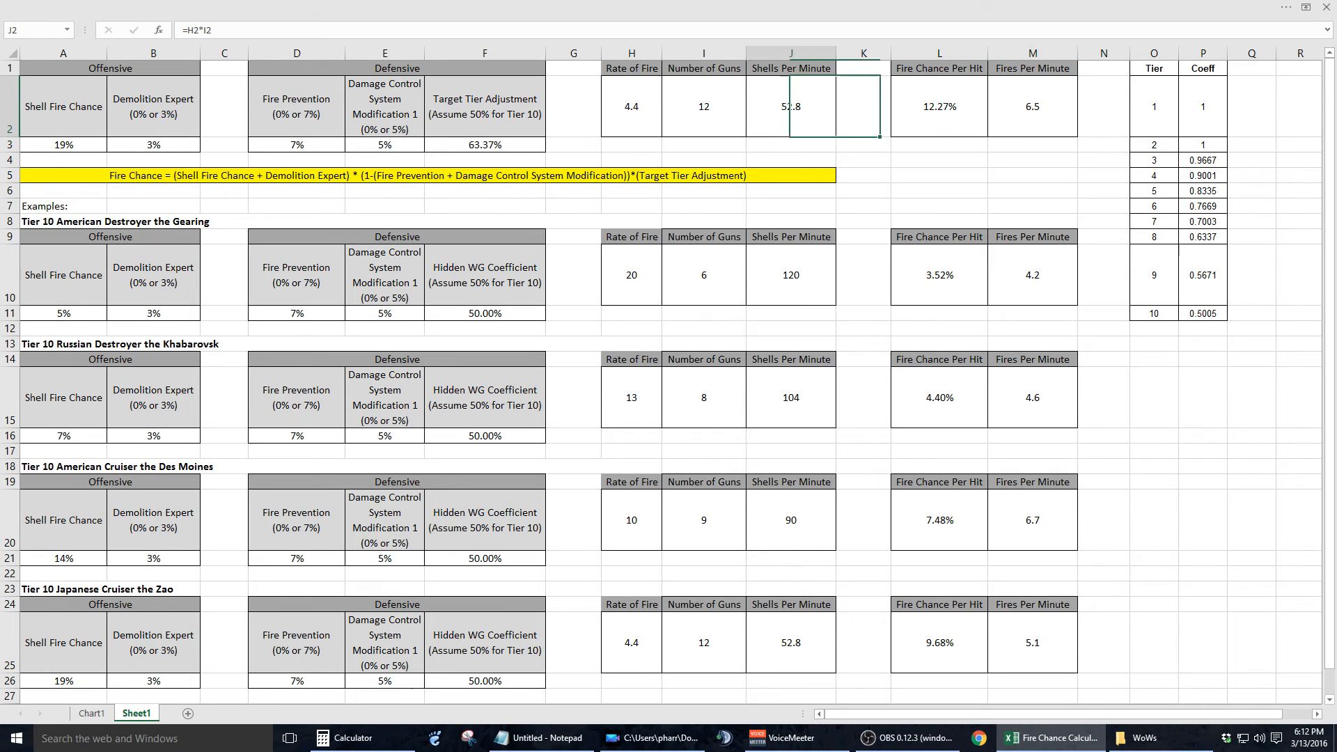
click(791, 106)
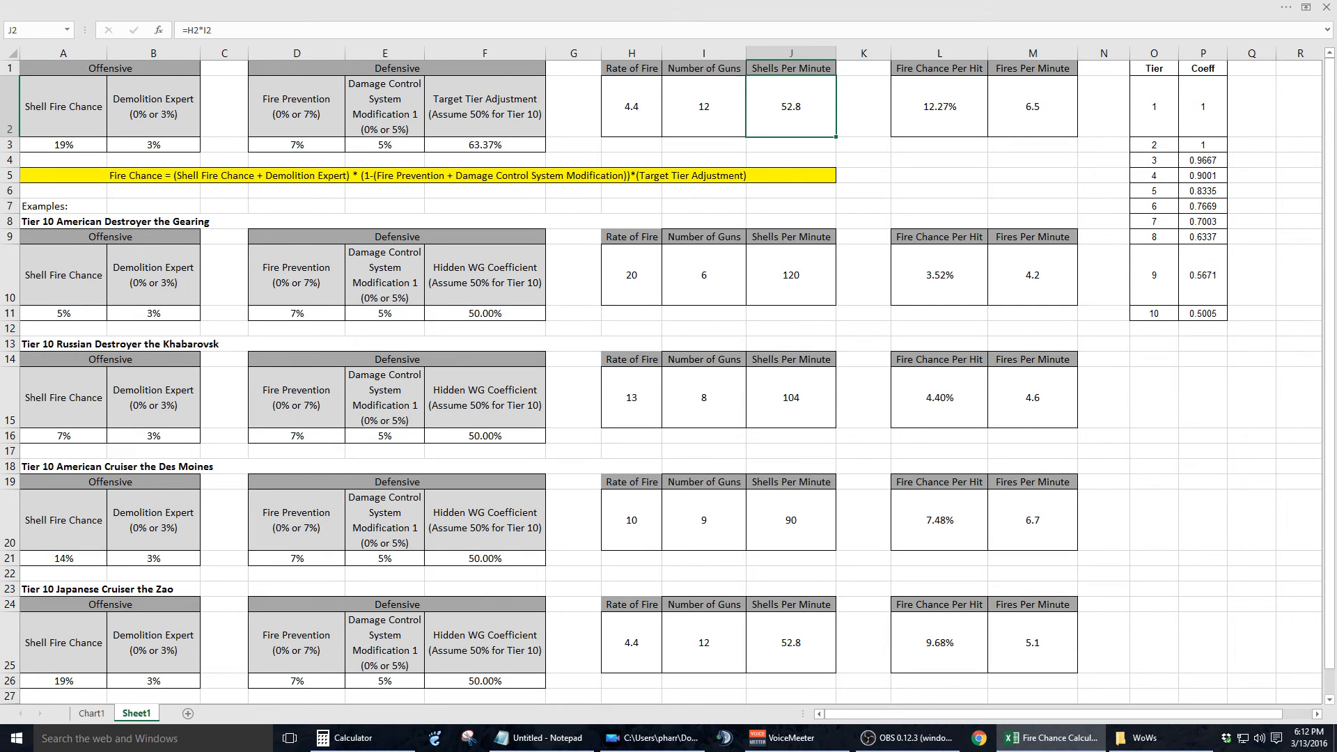
click(937, 107)
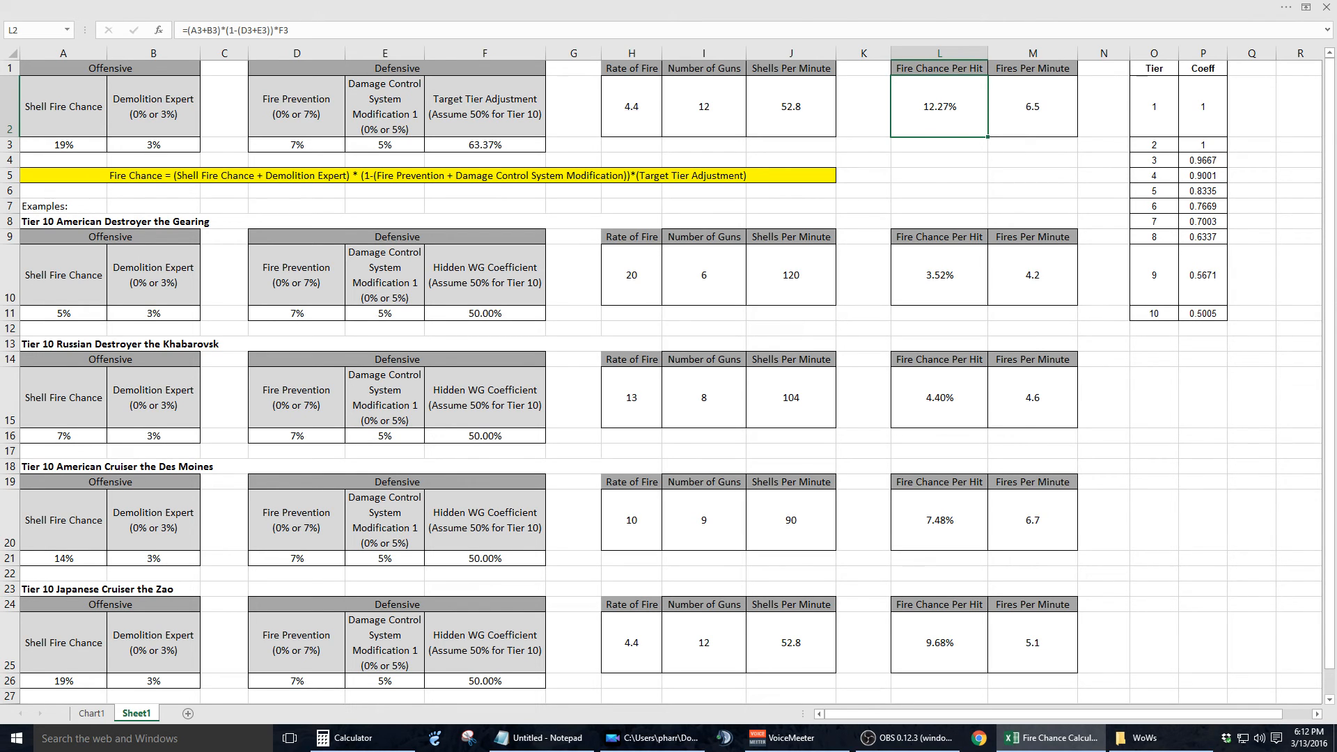
click(1030, 106)
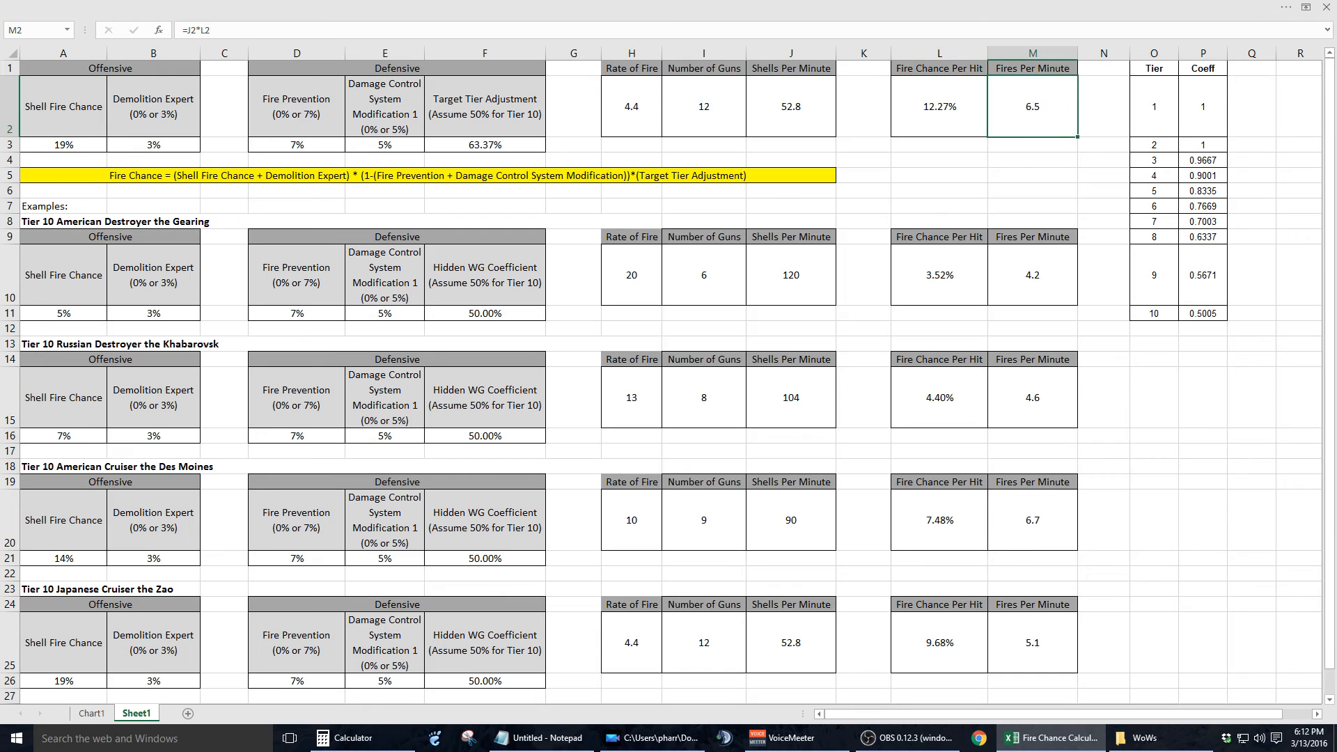